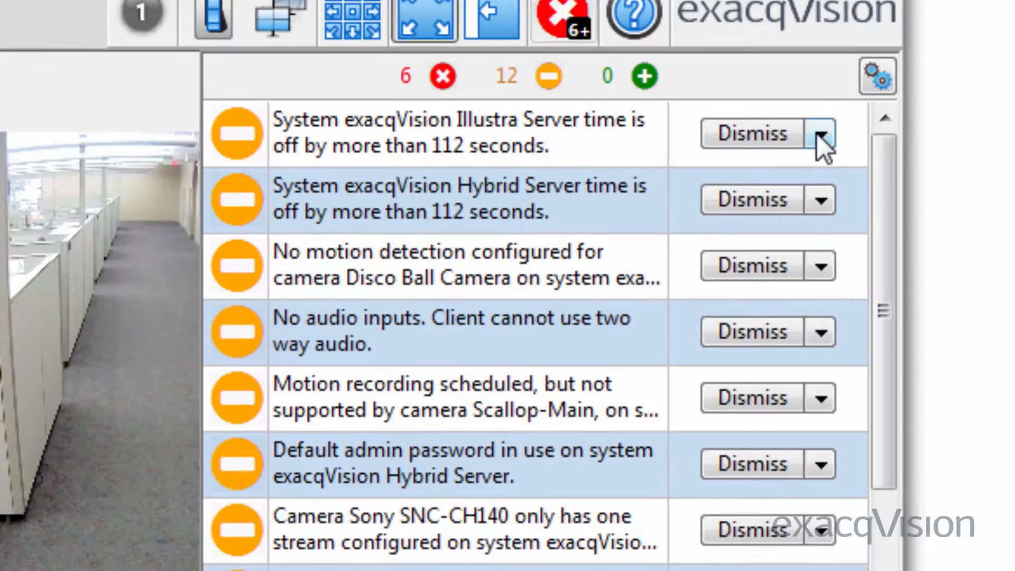
Browse the active warning indicators about server time, cameras and passwords
{"action": "scroll", "scroll_direction": "down", "scroll_amount": 3}
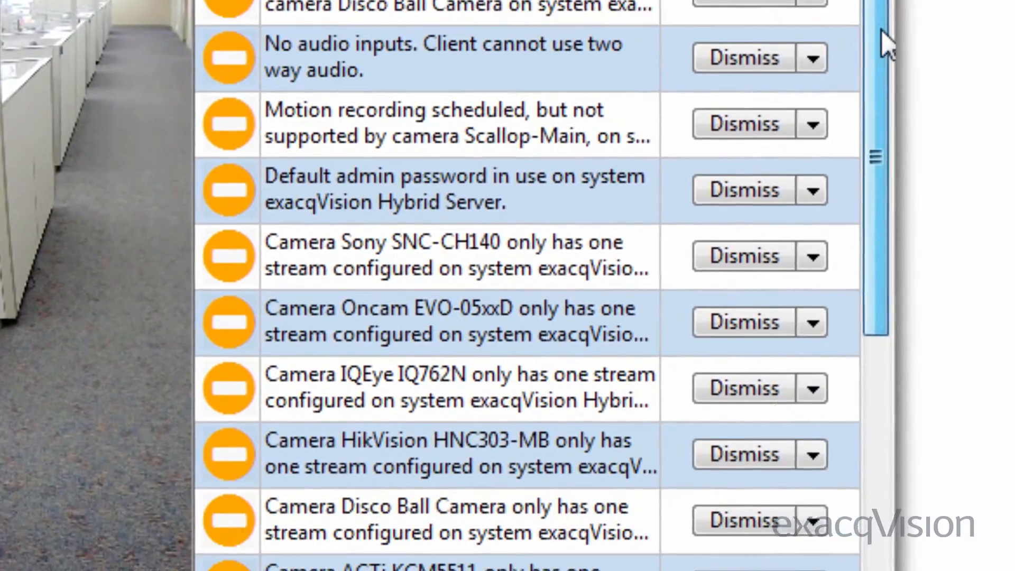
{"action": "scroll", "scroll_direction": "down", "scroll_amount": 3}
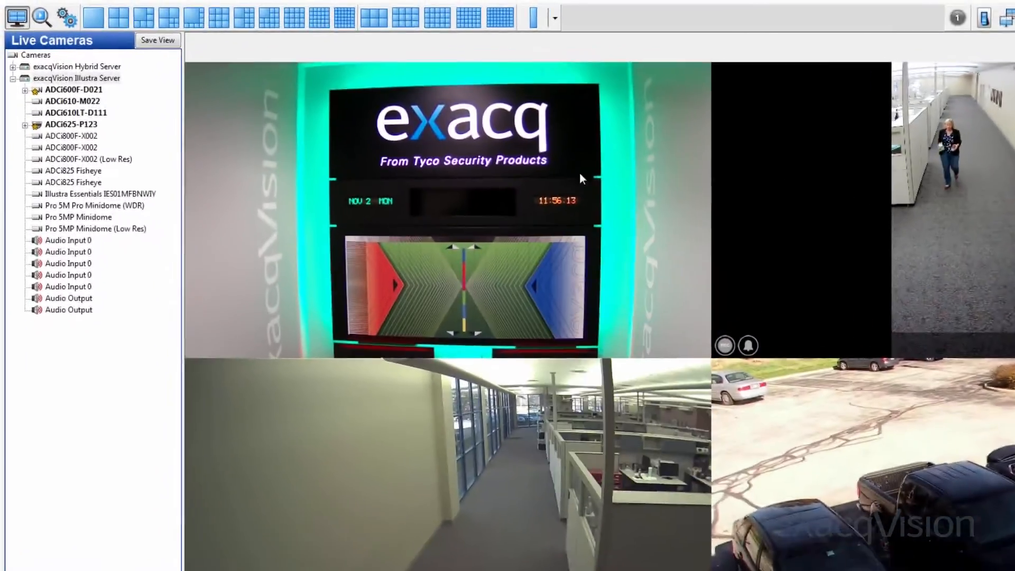
Go to the Indicators configuration table listing all 13 indicator settings
{"action": "left_click", "coordinate": [66, 16]}
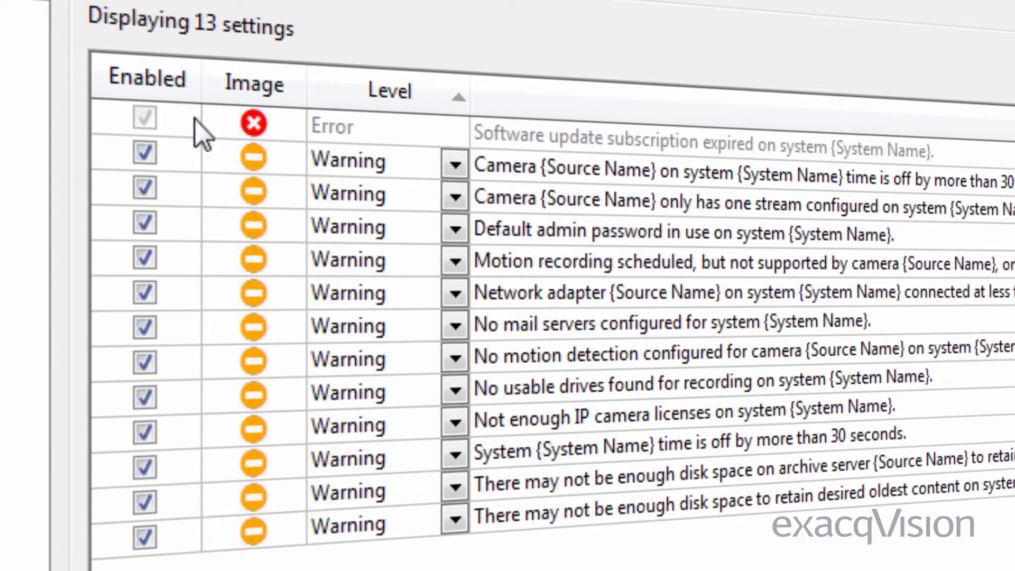
{"action": "mouse_move", "coordinate": [330, 318]}
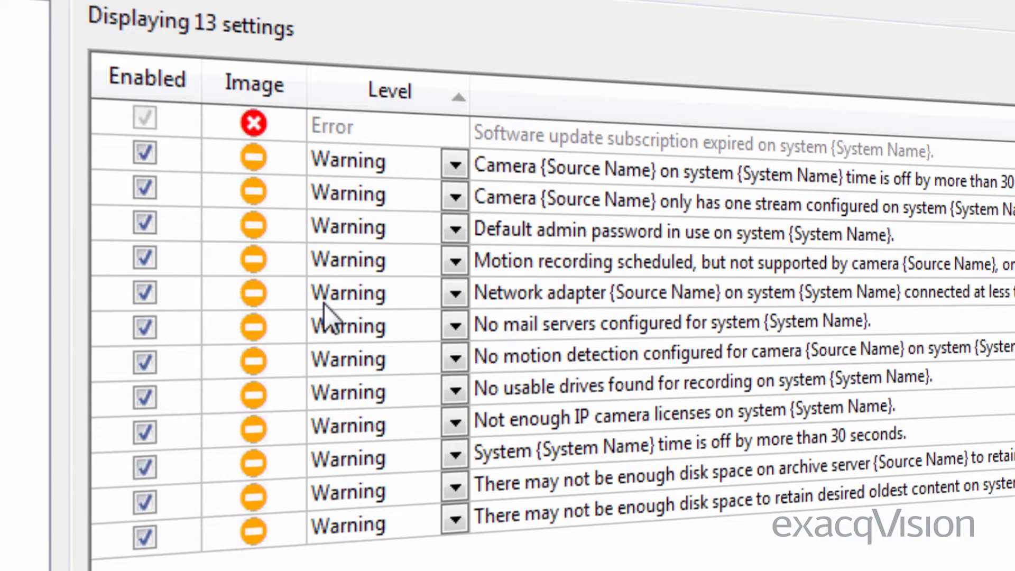
{"action": "left_click", "coordinate": [145, 293]}
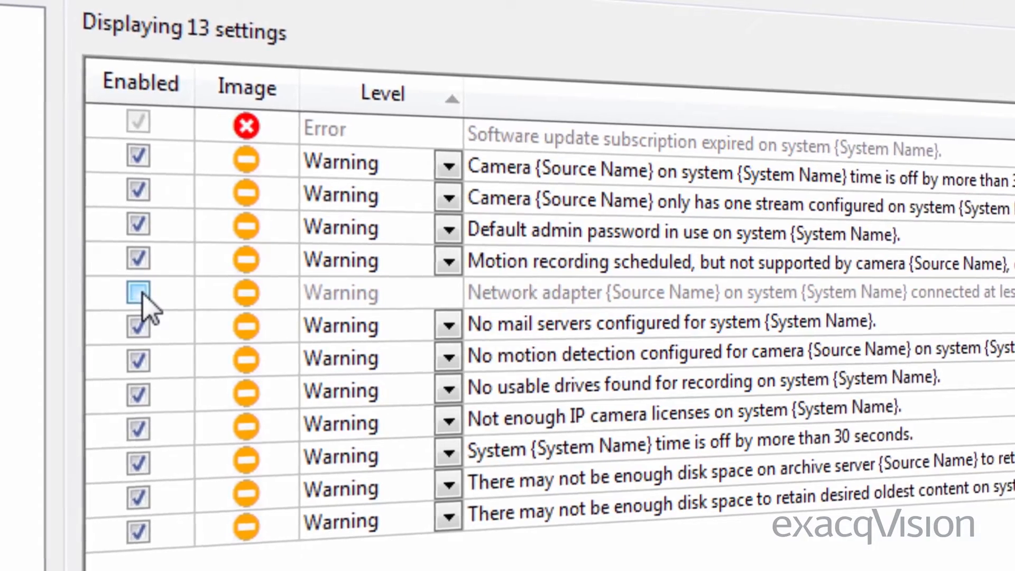
{"action": "left_click", "coordinate": [136, 292]}
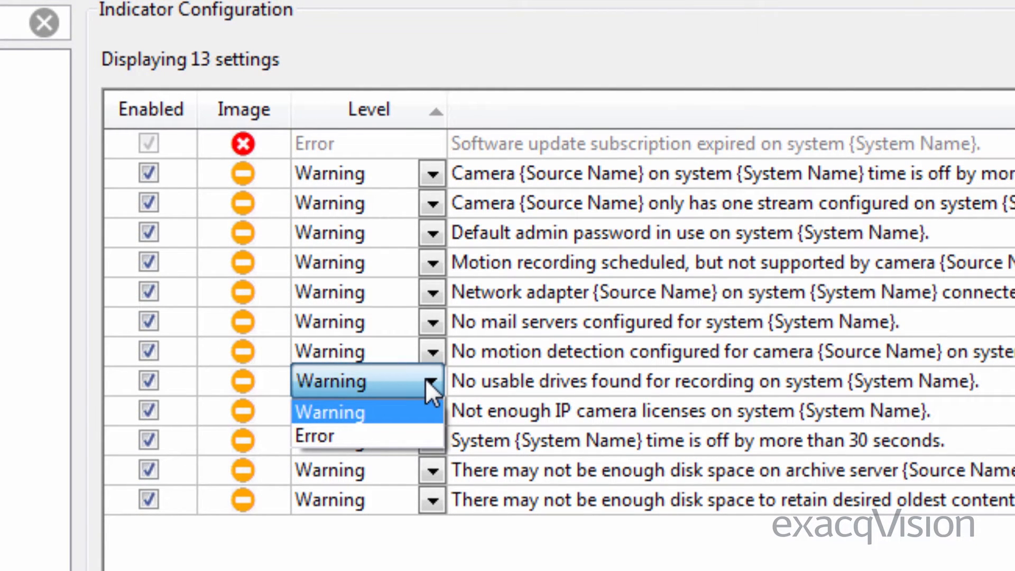
{"action": "mouse_move", "coordinate": [420, 398]}
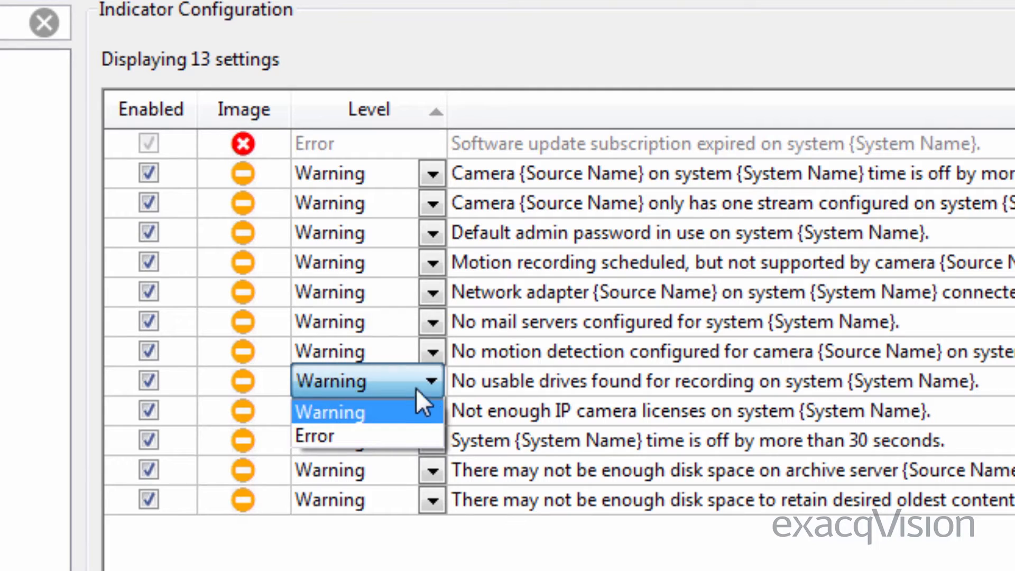
Set the 'No usable drives found for recording' indicator level to Error
{"action": "left_click", "coordinate": [314, 435]}
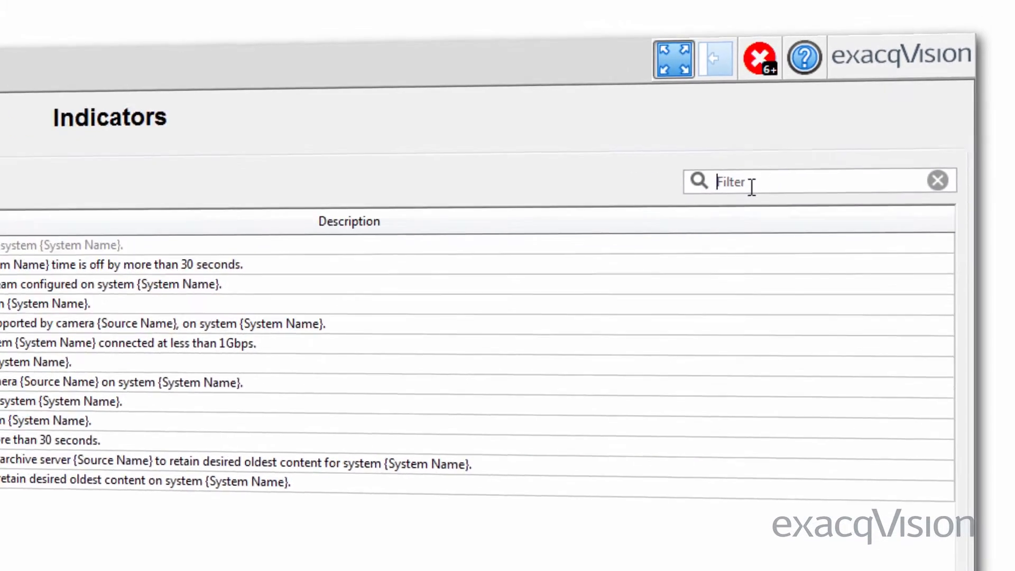
Filter indicators by 'Conn', clear it, and apply alert settings to the Illustra Server
{"action": "type", "text": "Conn"}
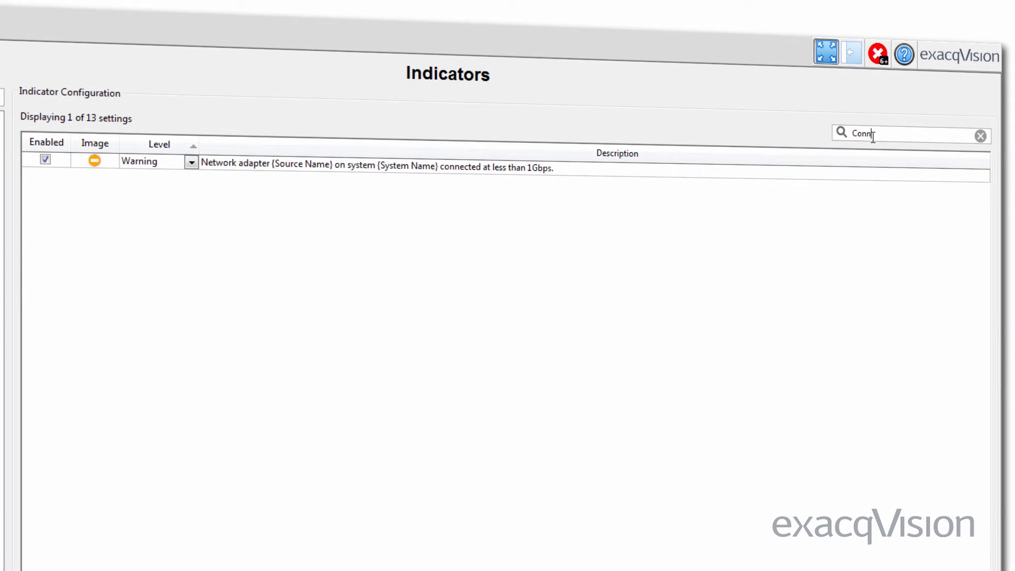
{"action": "left_click", "coordinate": [981, 137]}
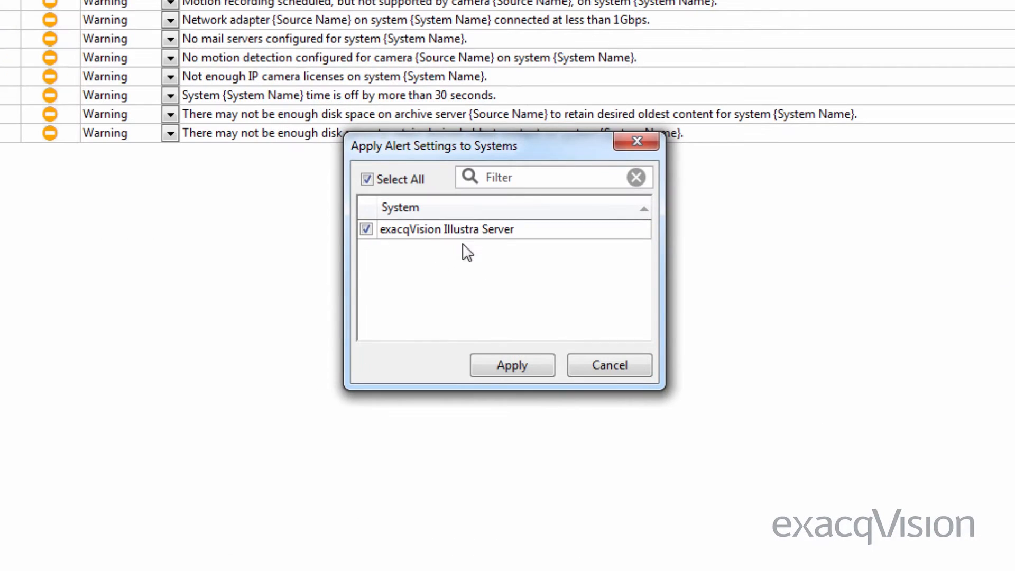
{"action": "left_click", "coordinate": [511, 364]}
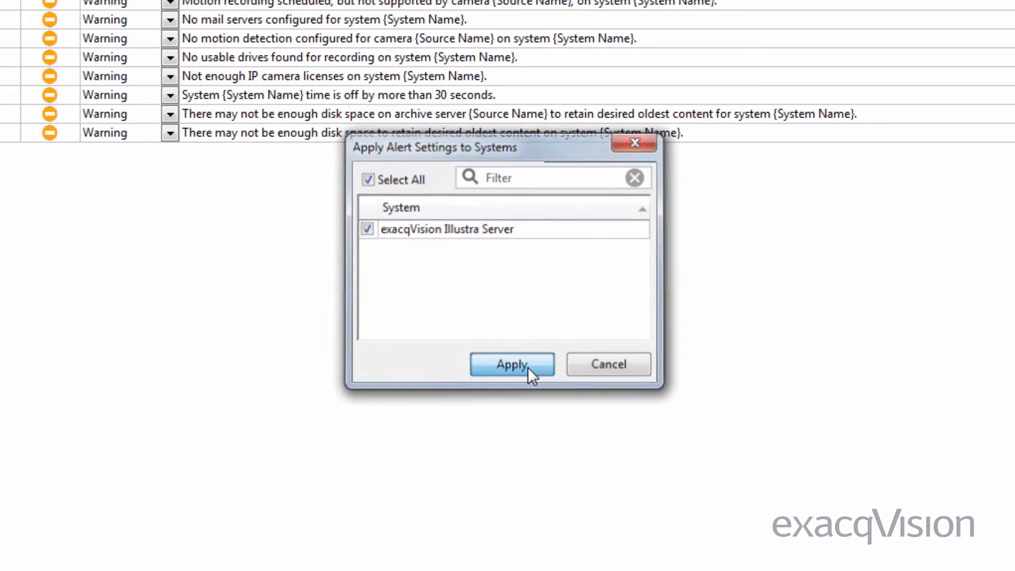
{"action": "left_click", "coordinate": [511, 363]}
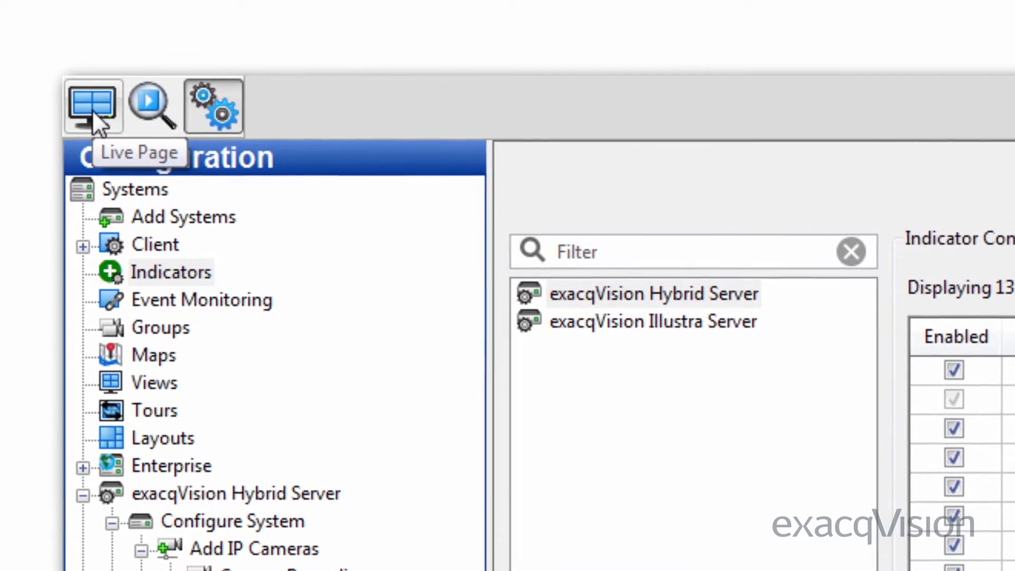
{"action": "mouse_move", "coordinate": [120, 104]}
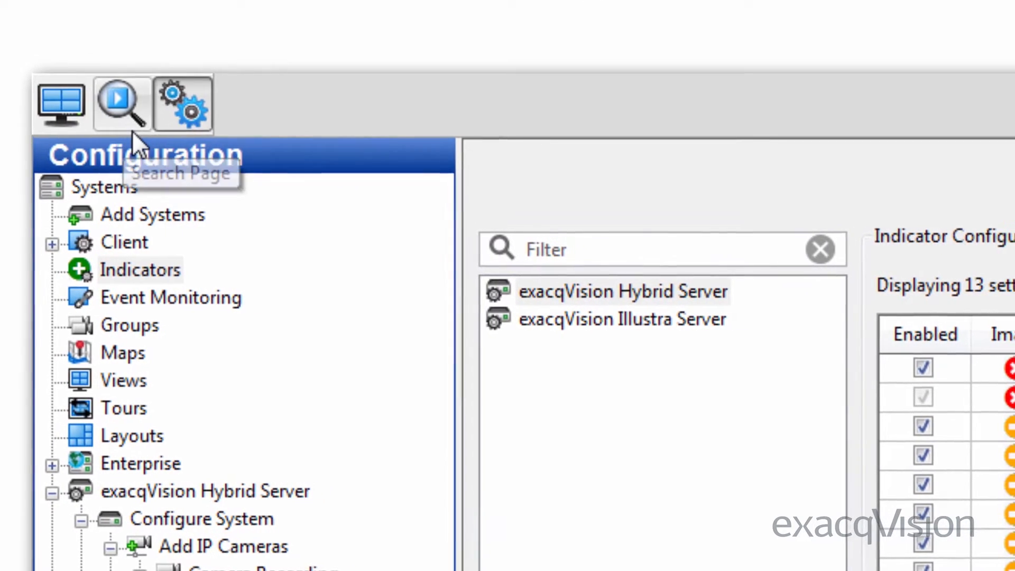
Return to the Live page showing the cameras with Normal Operation status
{"action": "left_click", "coordinate": [59, 104]}
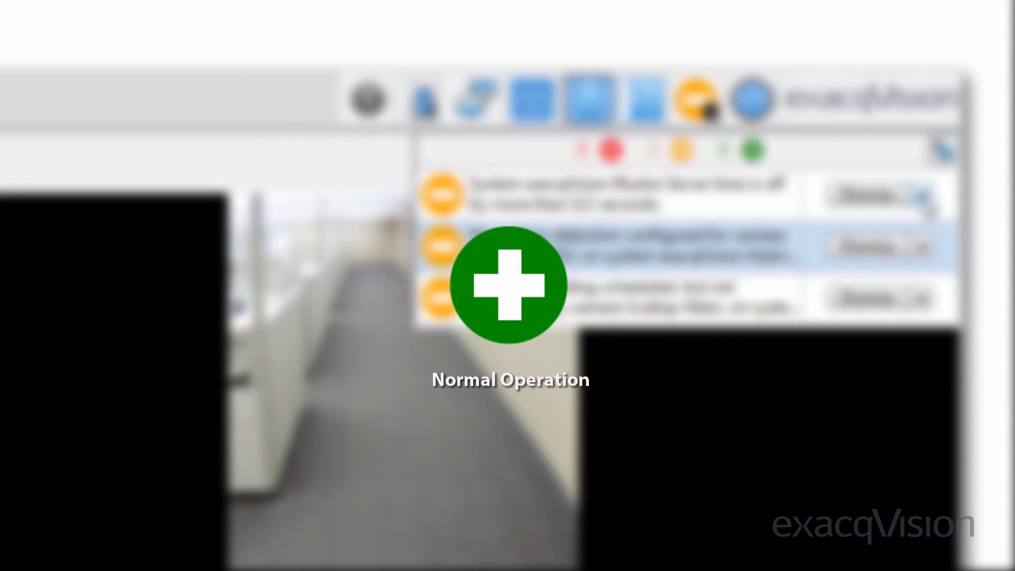
Jump from a motion-detection warning to the ACTi KCM5511 camera's Motion settings
{"action": "left_click", "coordinate": [918, 194]}
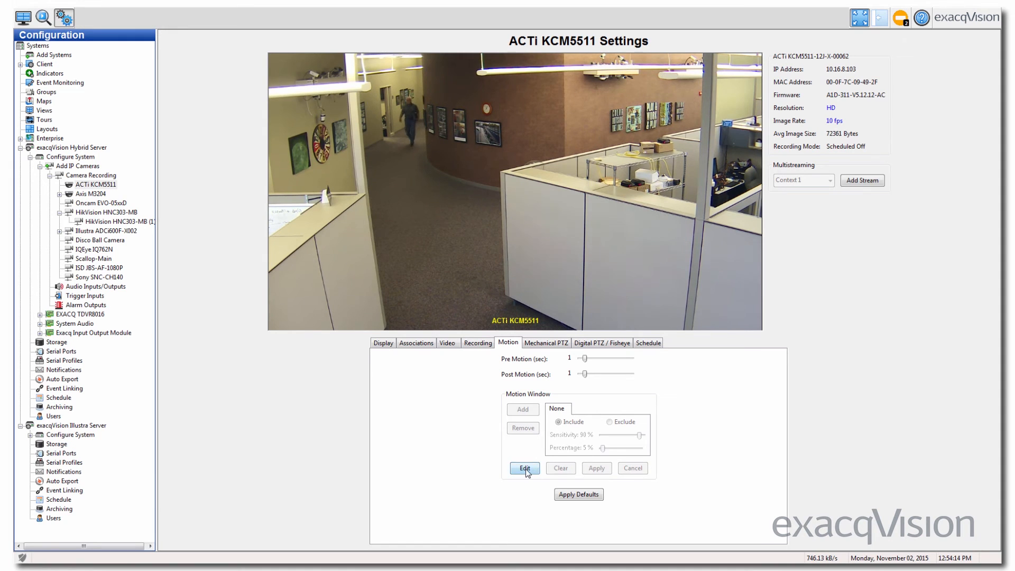
Begin editing the motion window for the ACTi KCM5511 camera
{"action": "left_click", "coordinate": [525, 468]}
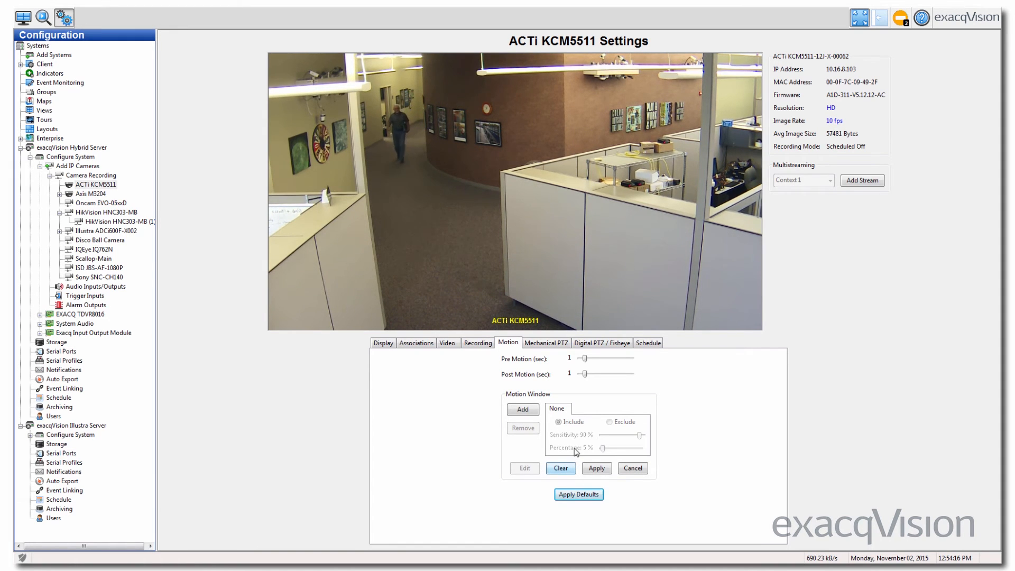